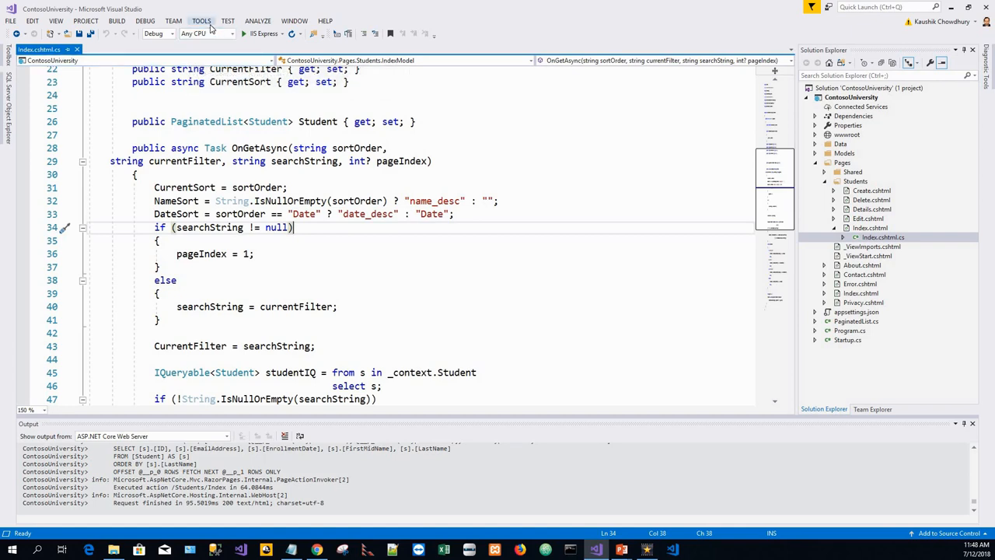
Open the Package Manager Console from the Tools > NuGet Package Manager menu
left_click(202, 20)
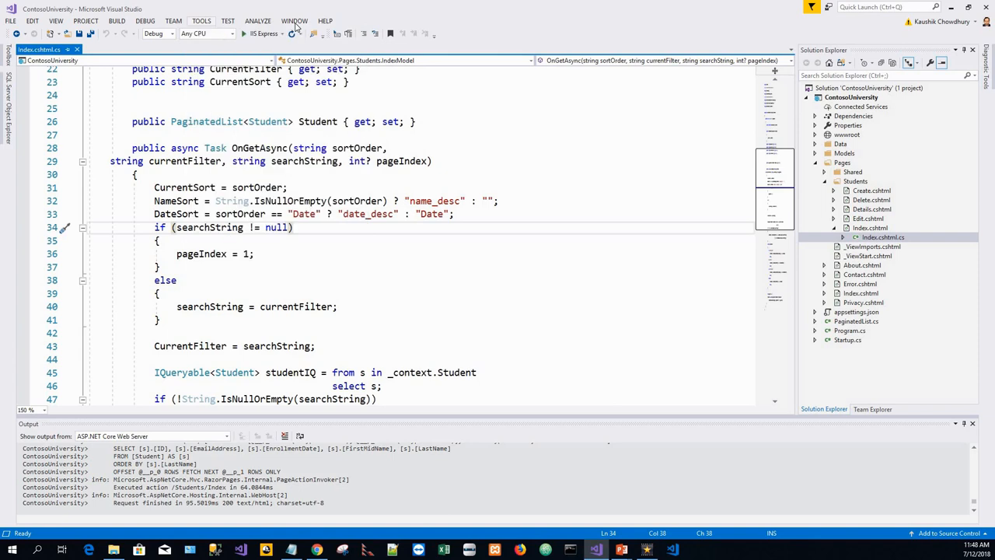
left_click(296, 21)
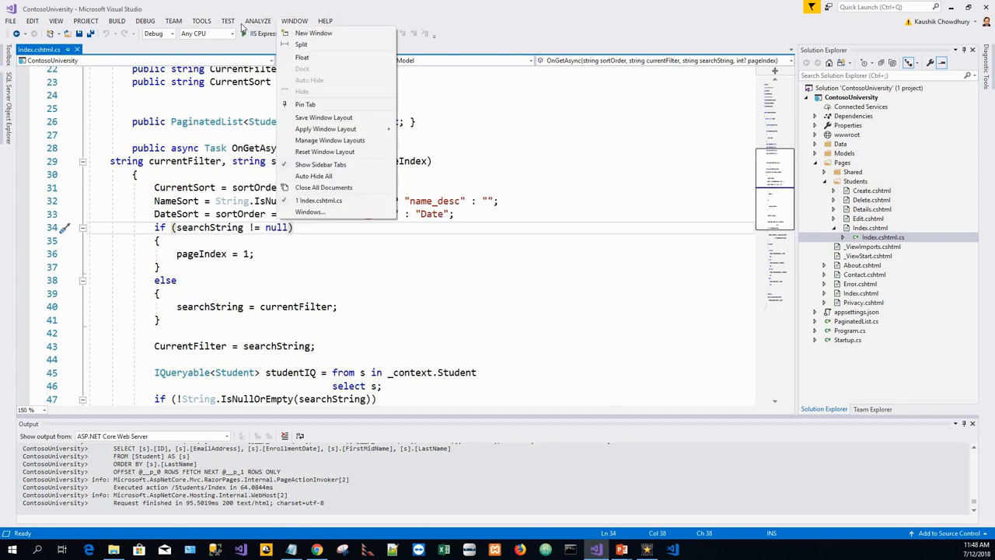
left_click(203, 21)
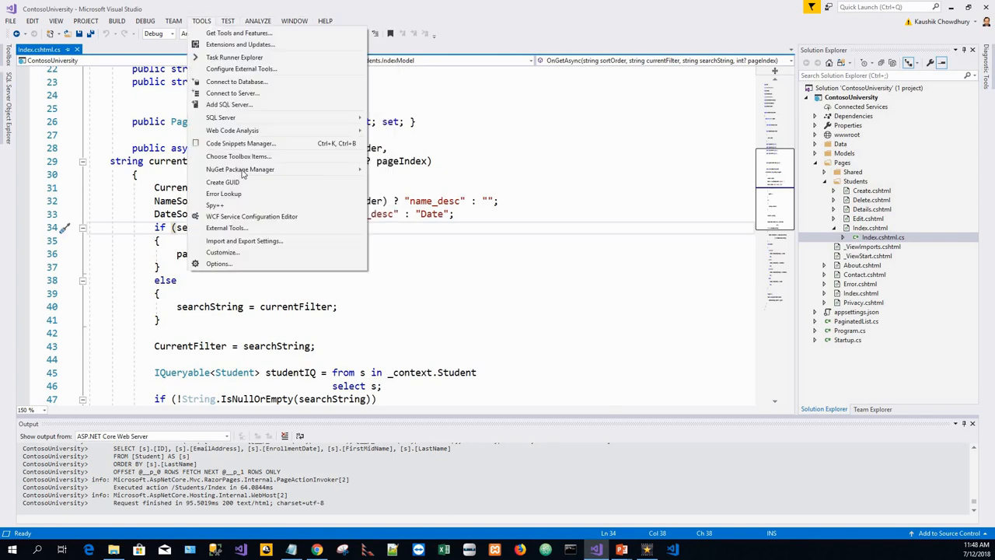
mouse_move(240, 169)
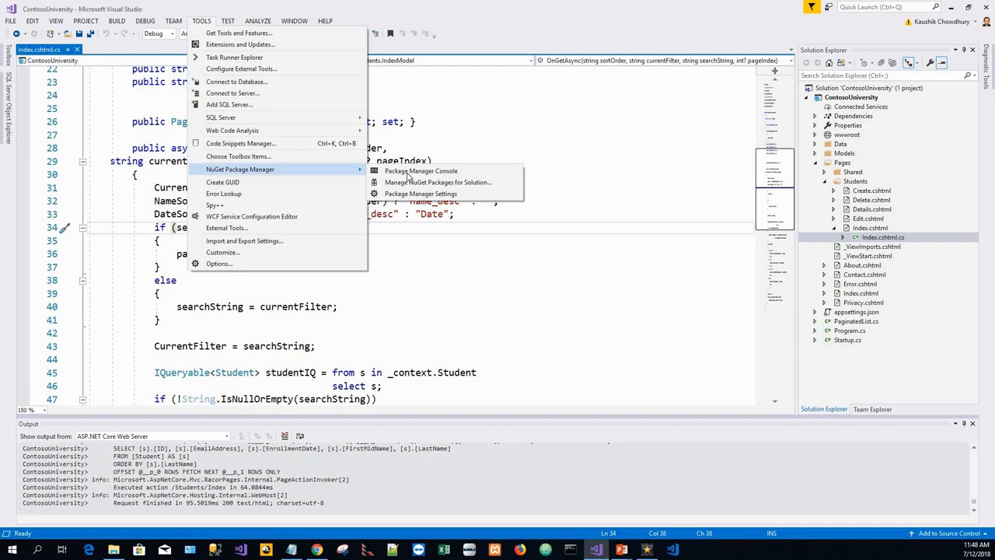
left_click(420, 170)
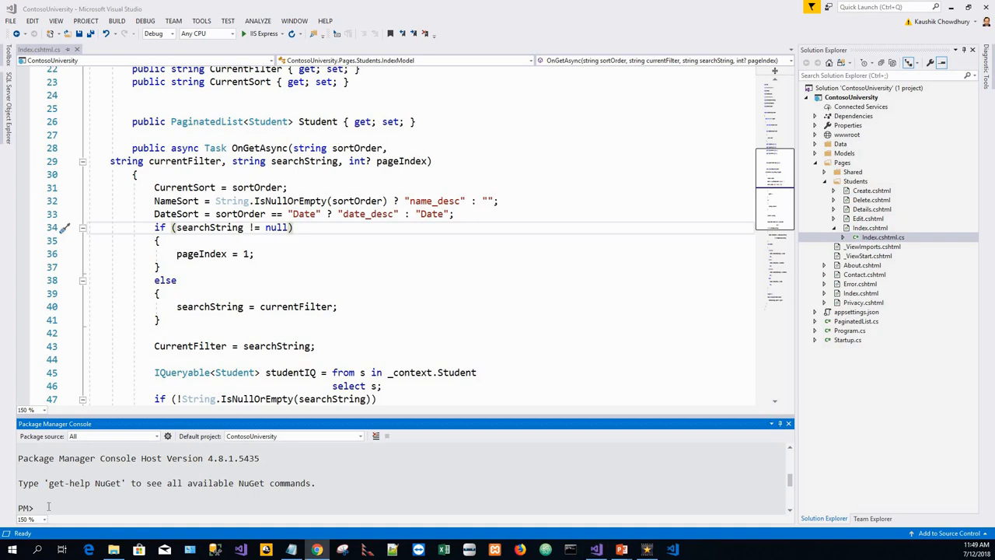
mouse_move(27, 373)
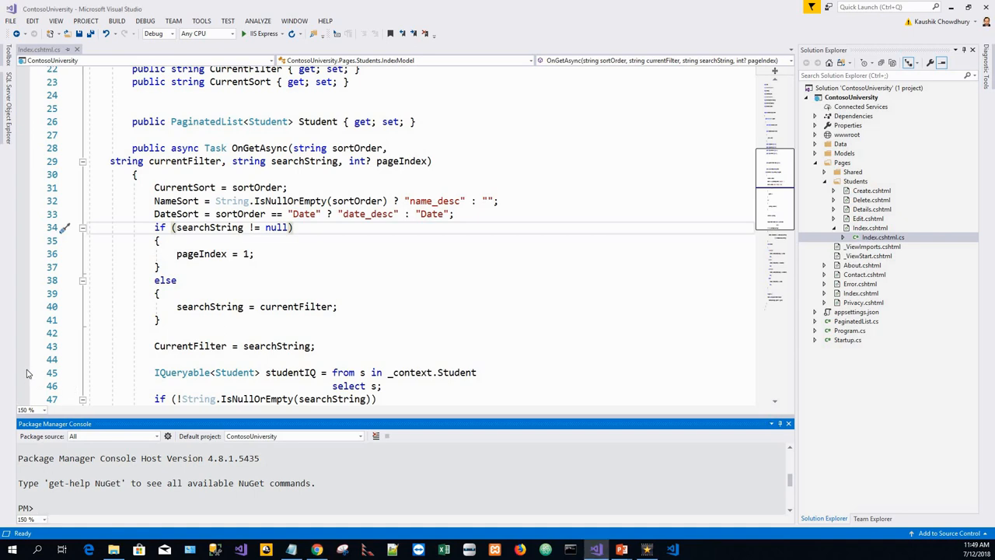
Run Drop-Database in the console and confirm with Y to drop SchoolContext
type("Drop-Database")
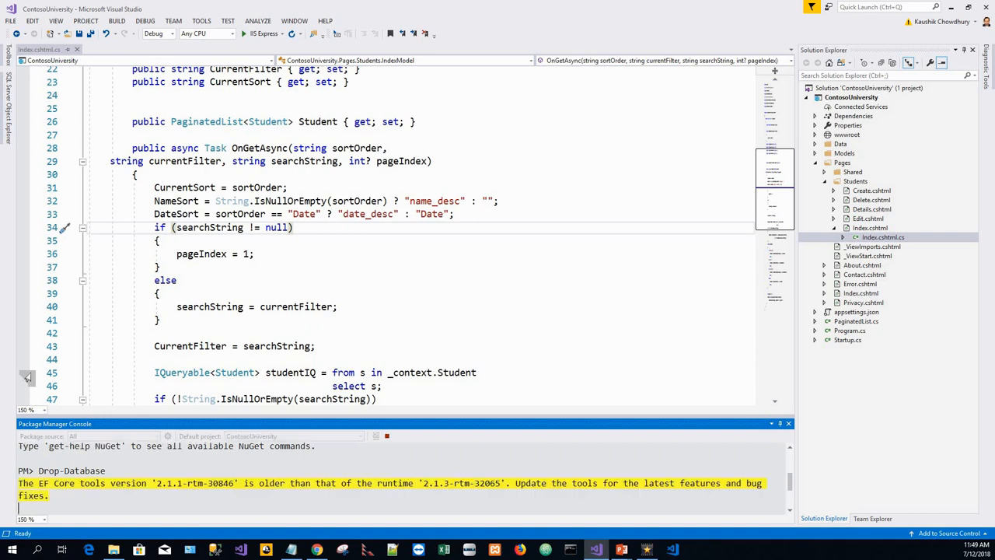
key("enter")
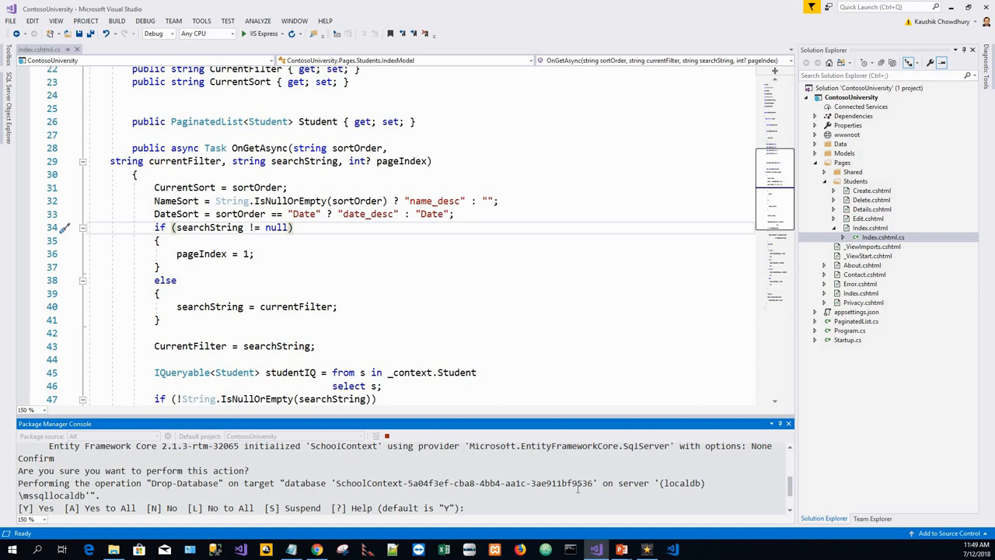
type("Y")
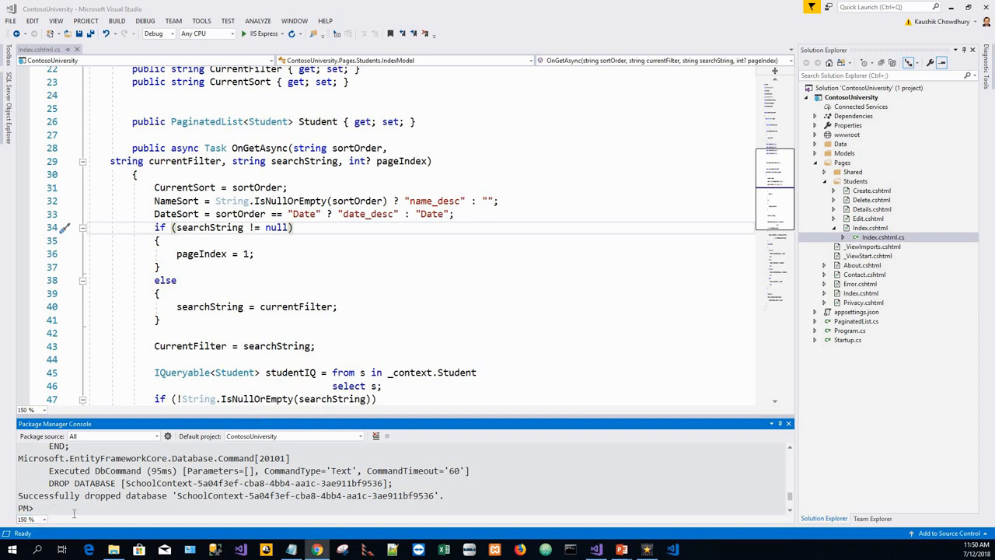
mouse_move(120, 525)
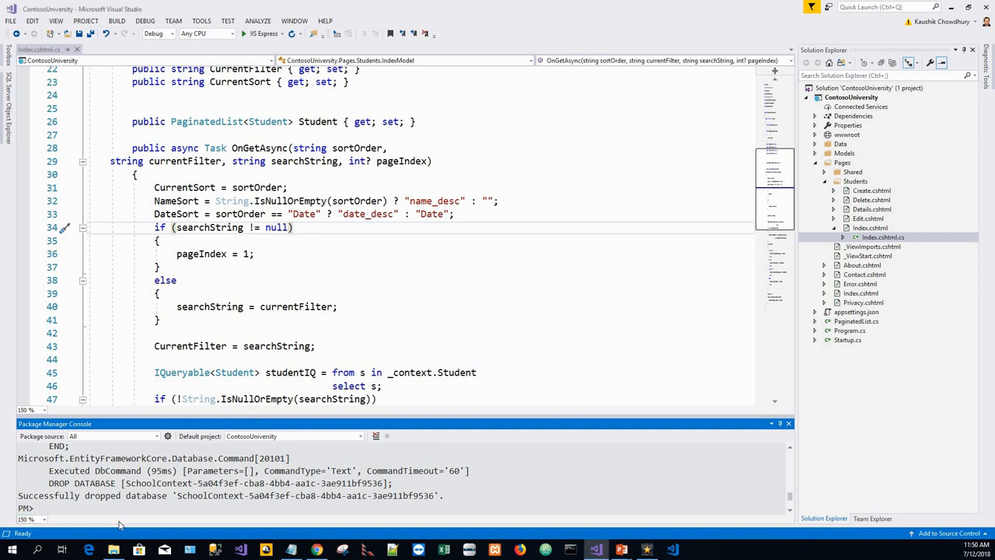
type("Add-Migration InitialCreate")
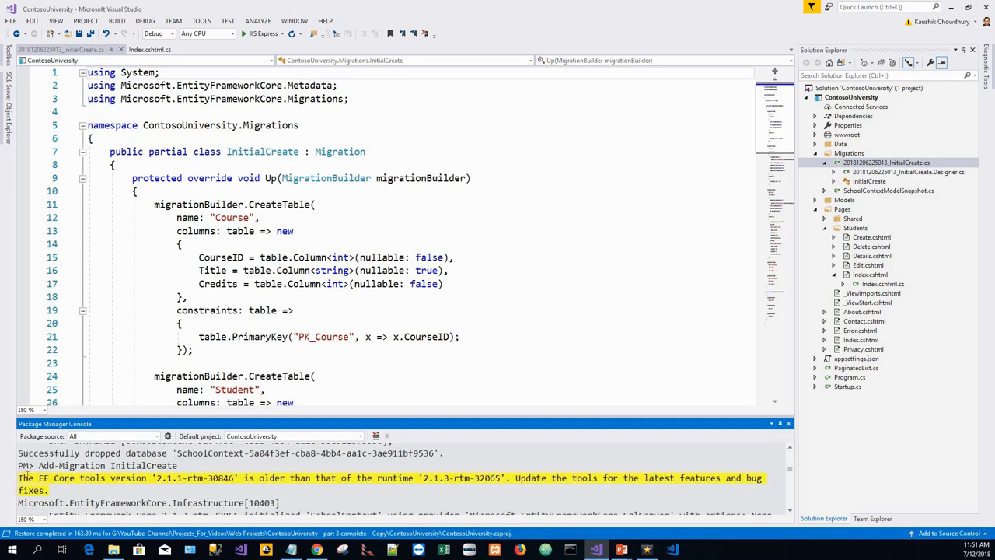
Scroll the InitialCreate migration to its Down method dropping Enrollment, Course and Student
double_click(47, 465)
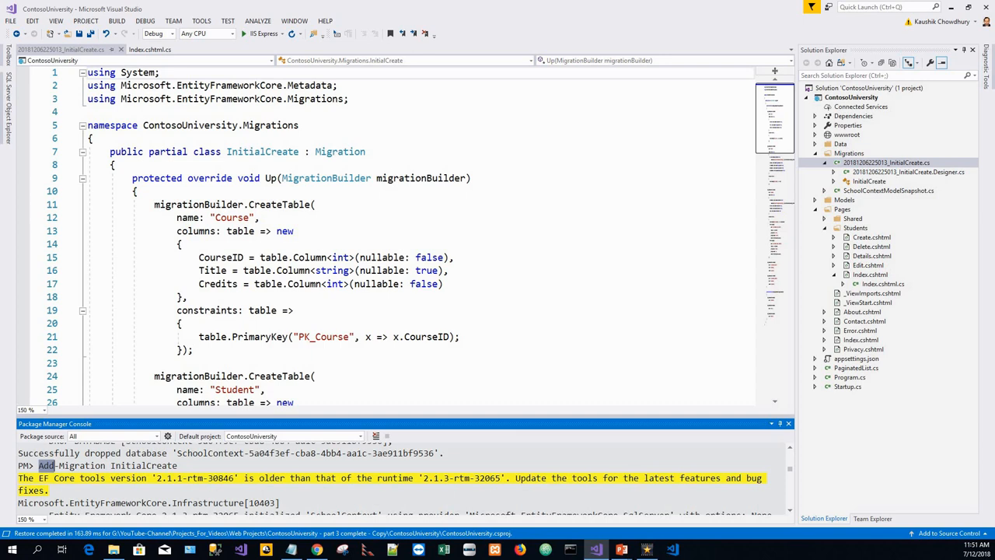
mouse_move(8, 416)
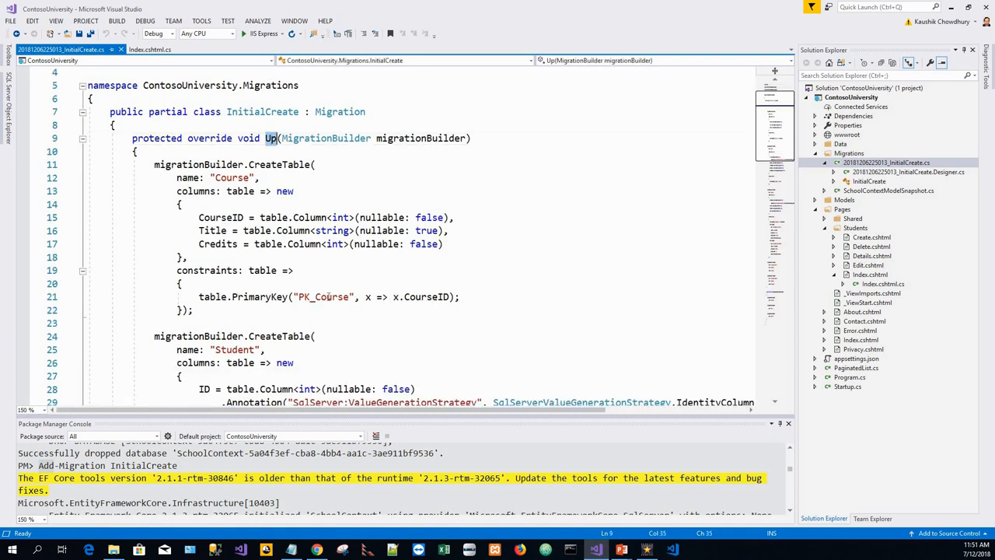
scroll("down", 3)
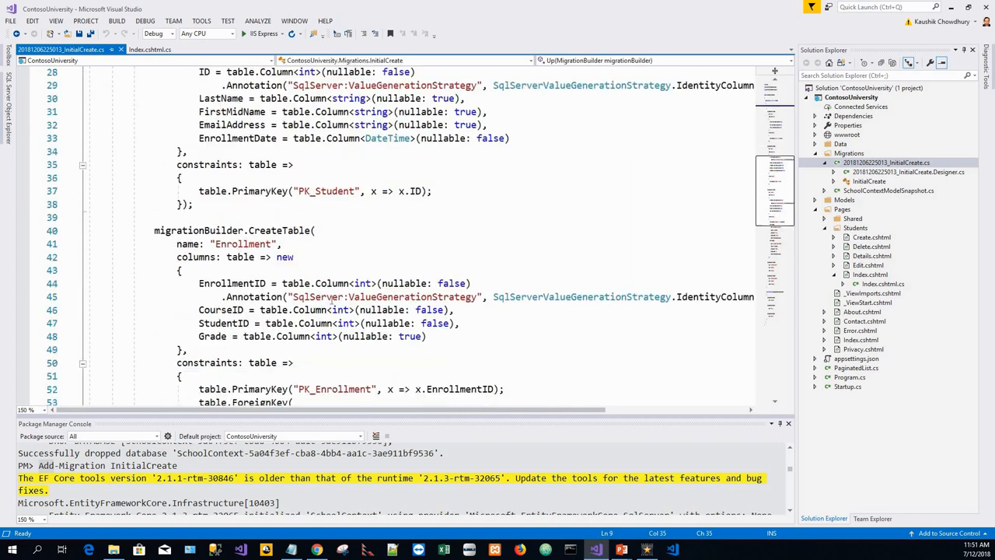
scroll("down", 3)
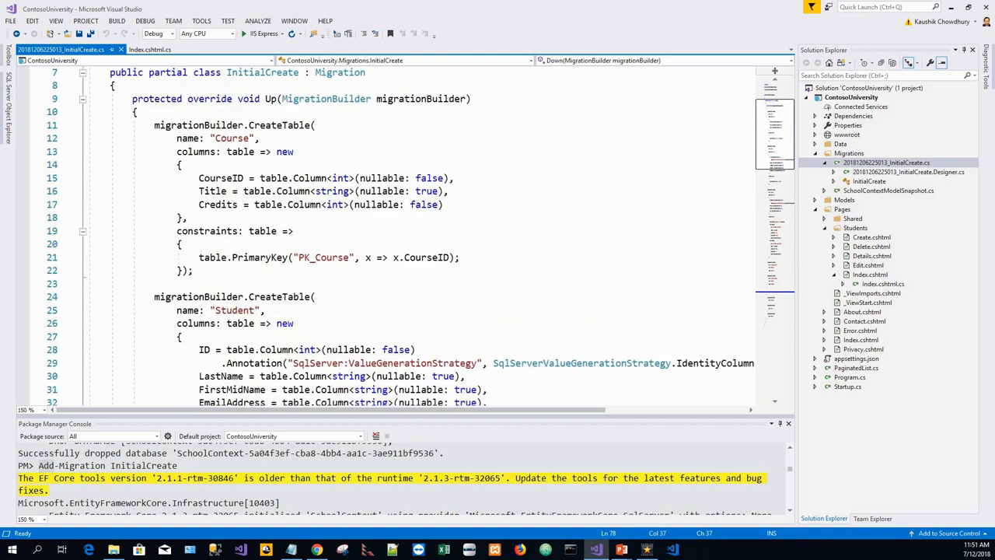
mouse_move(397, 349)
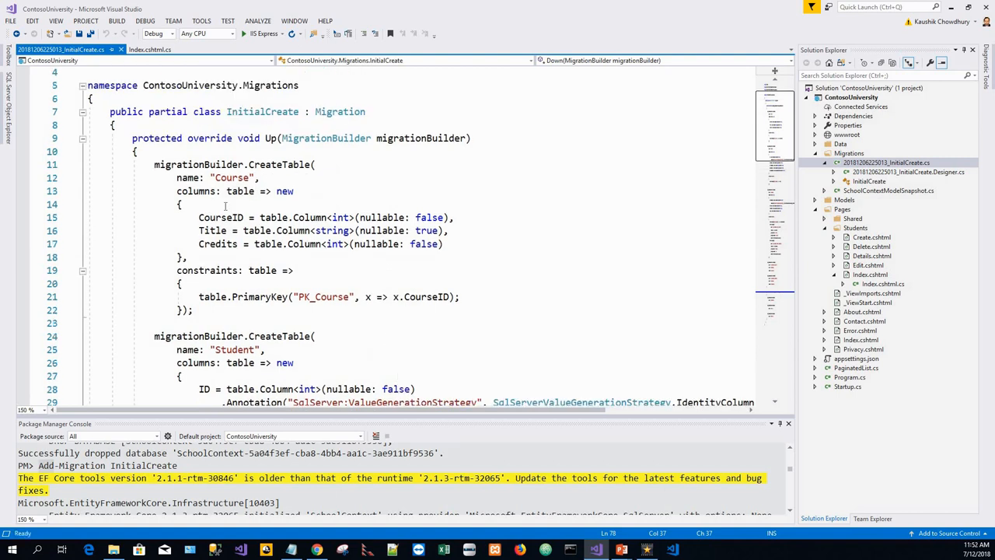
scroll("down", 3)
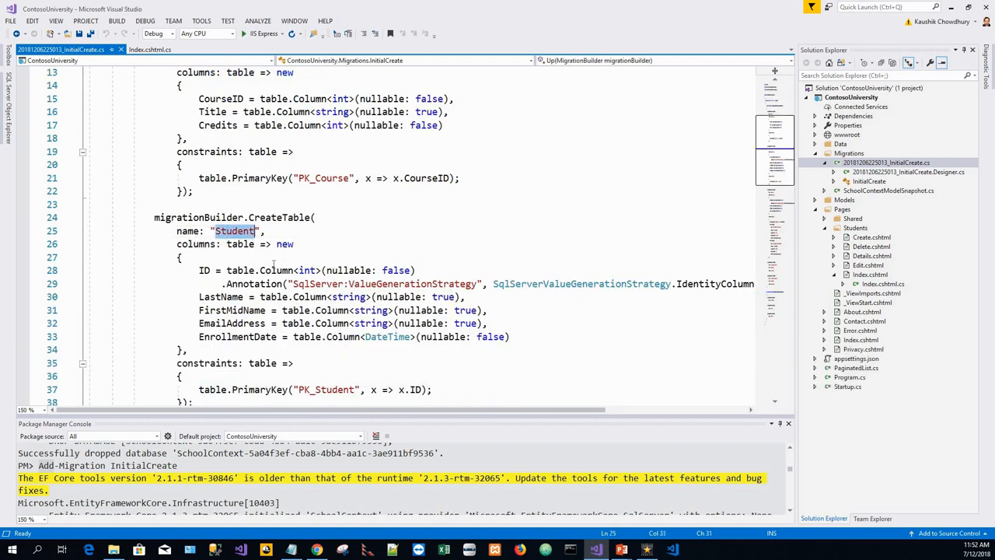
scroll("down", 3)
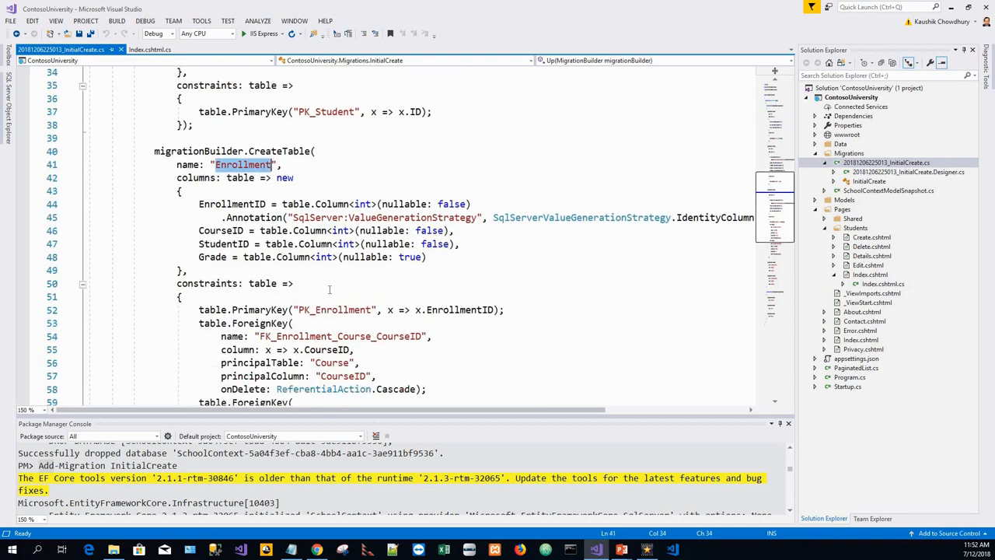
scroll("down", 3)
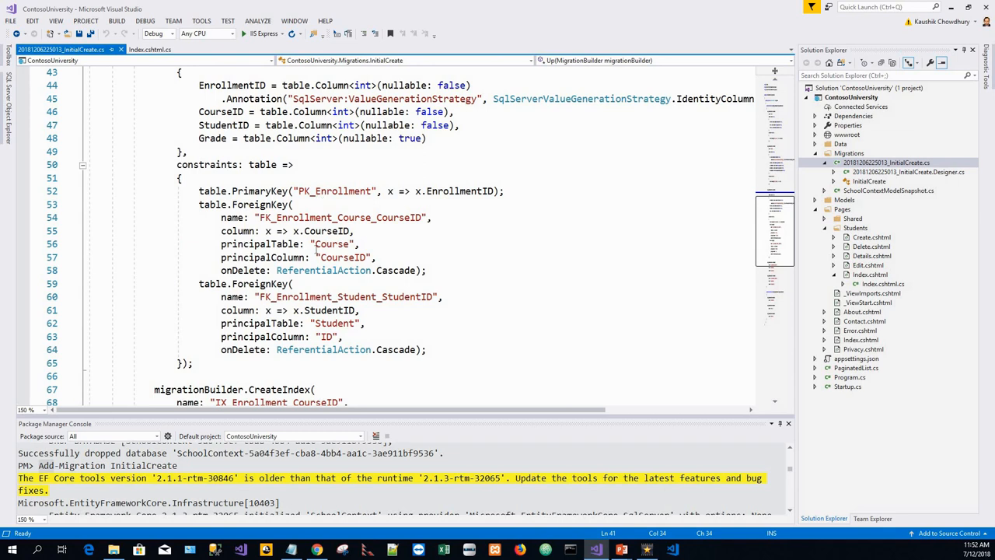
scroll("down", 3)
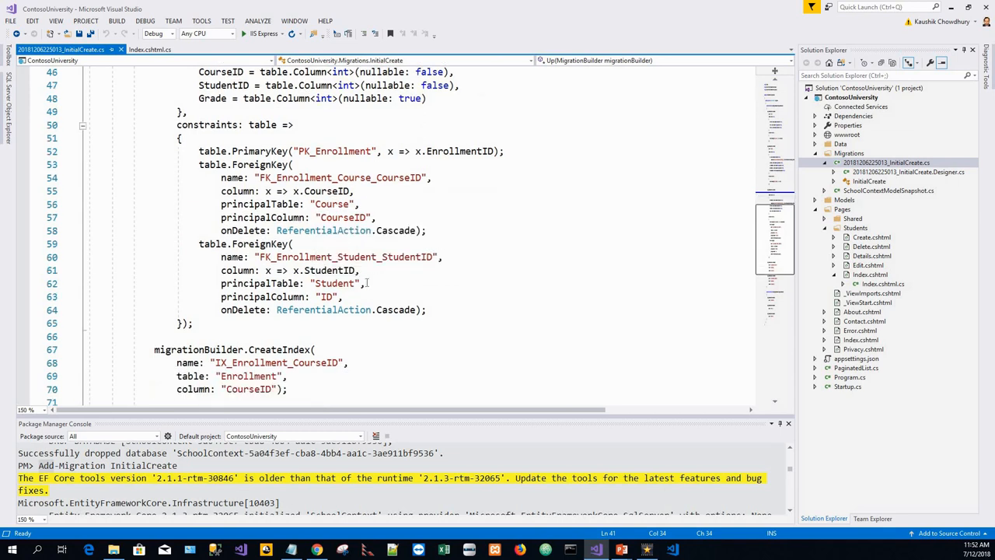
scroll("down", 3)
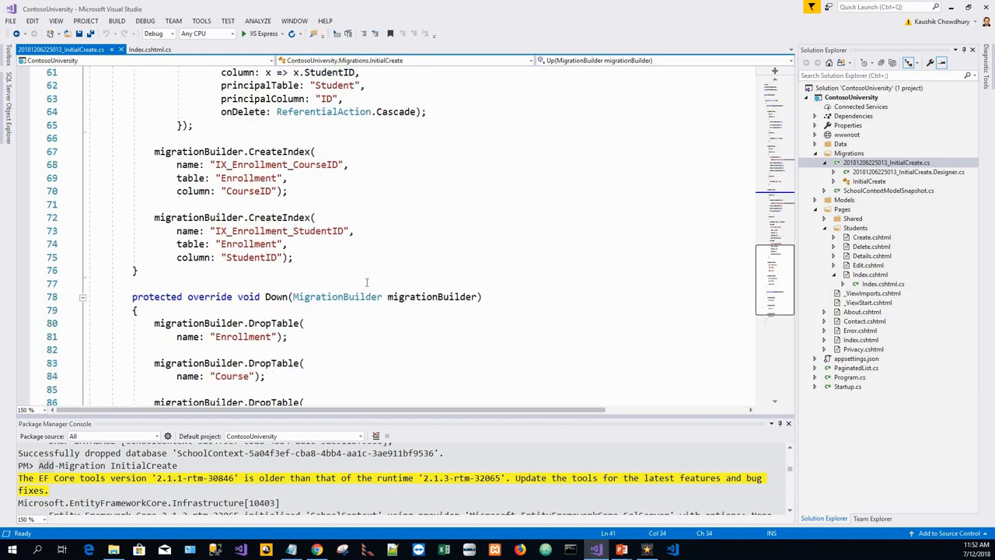
scroll("down", 3)
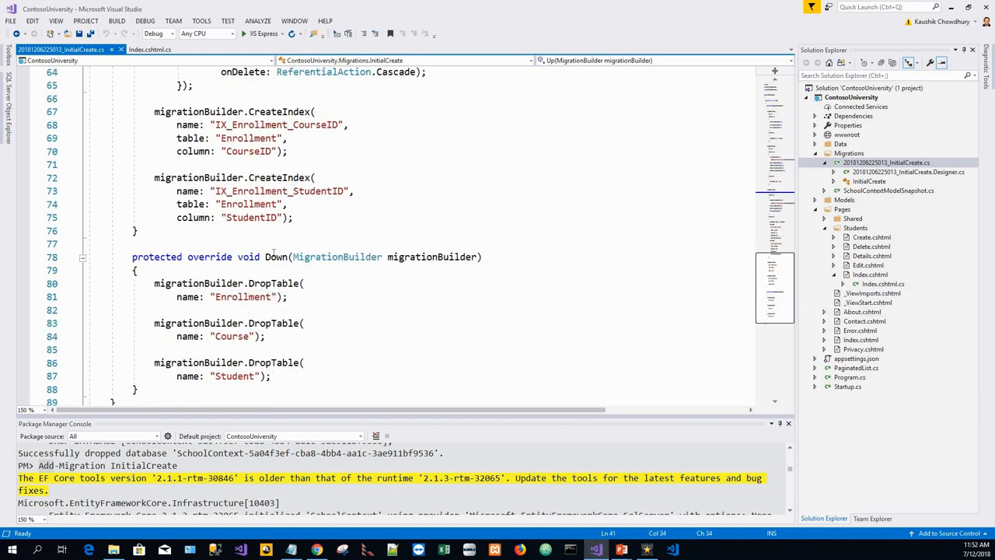
mouse_move(340, 319)
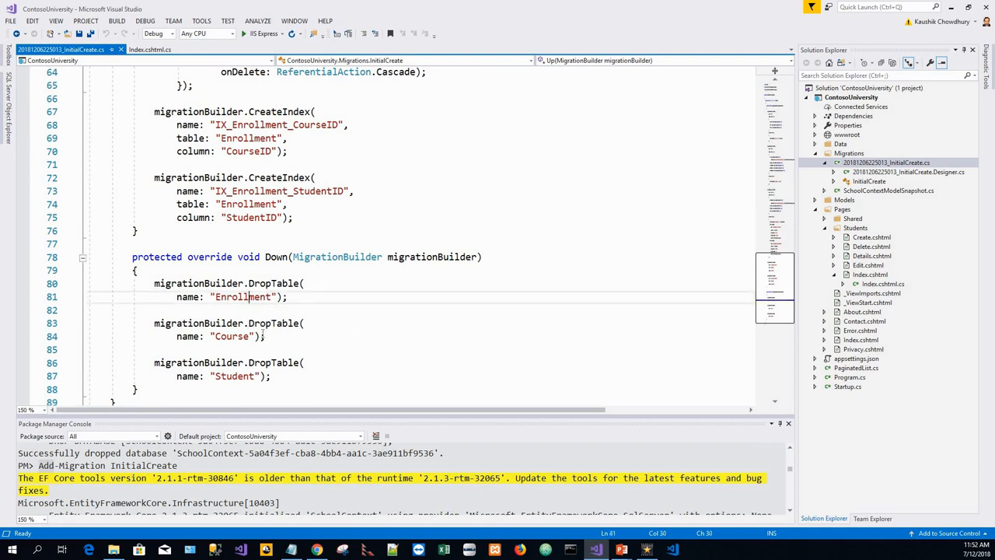
double_click(231, 336)
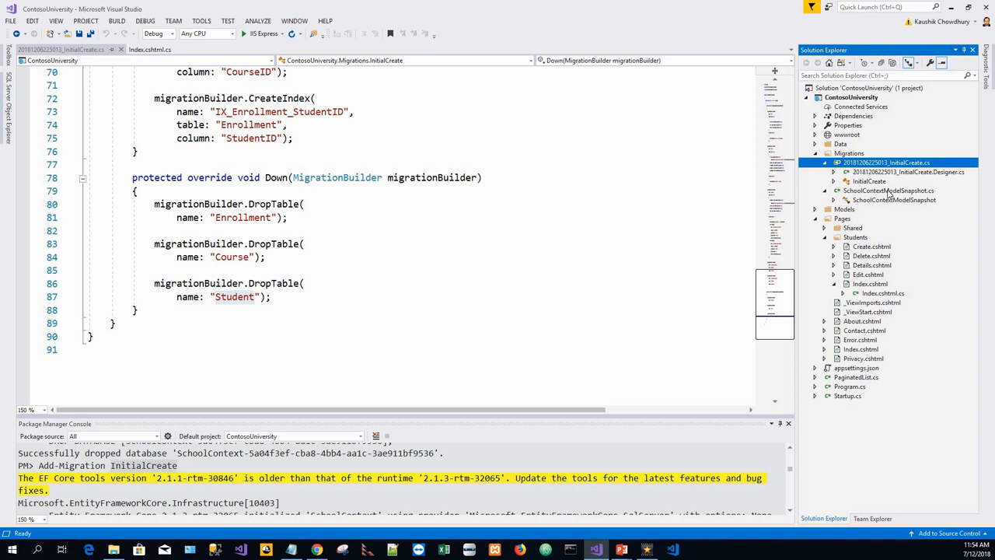
Open SchoolContextModelSnapshot.cs and scroll through its Course, Student and Enrollment mappings
double_click(885, 191)
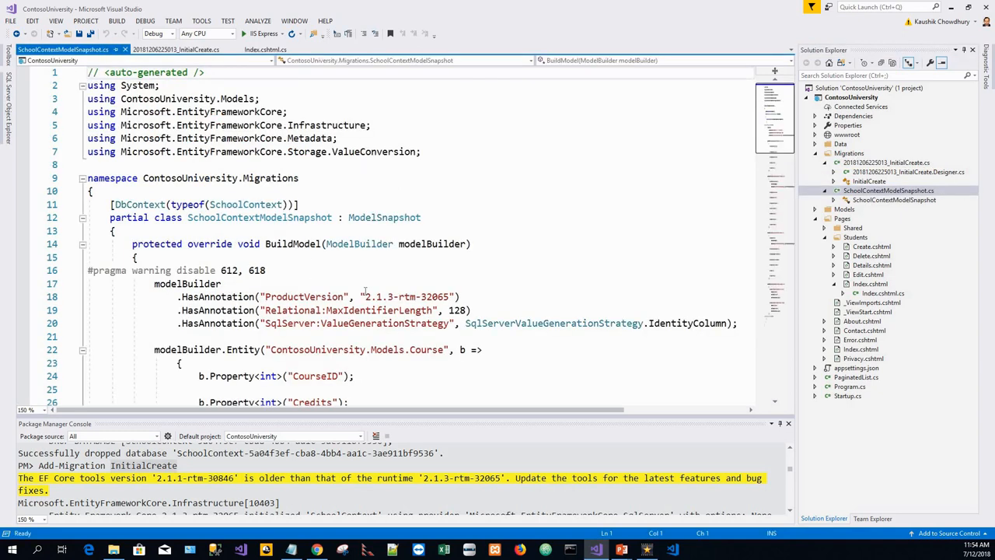
scroll("down", 3)
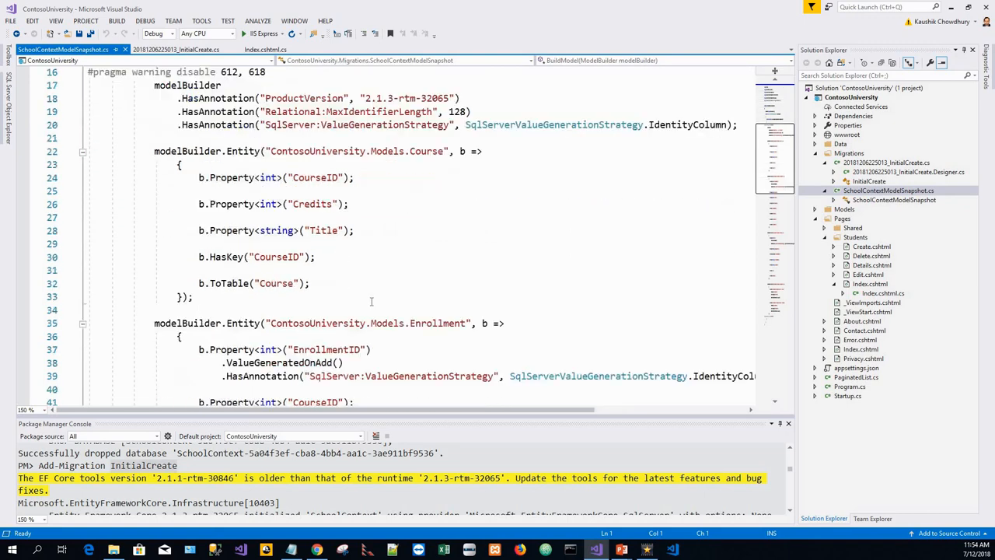
scroll("down", 3)
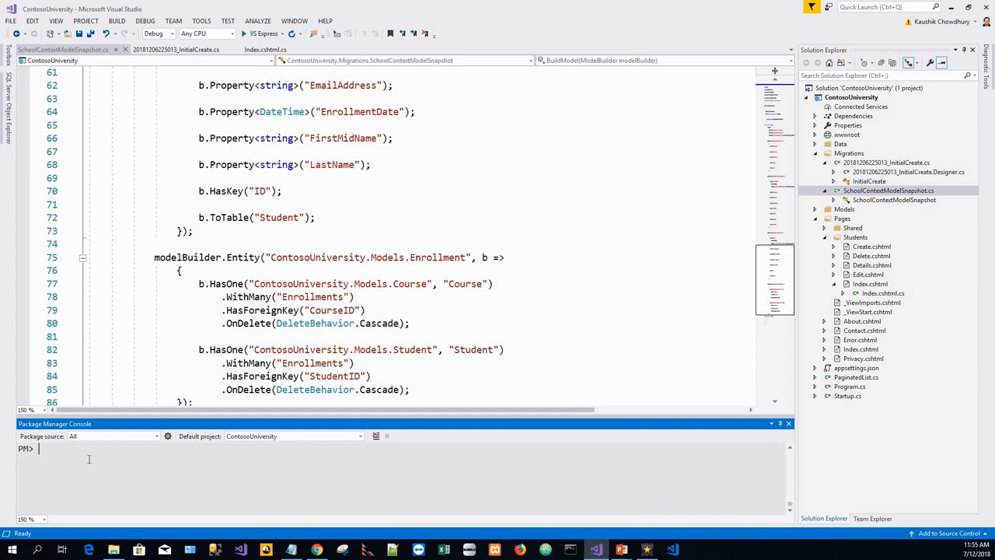
Run Remove-Migration, which fails because InitialCreate is already applied
type("Remove-Migration")
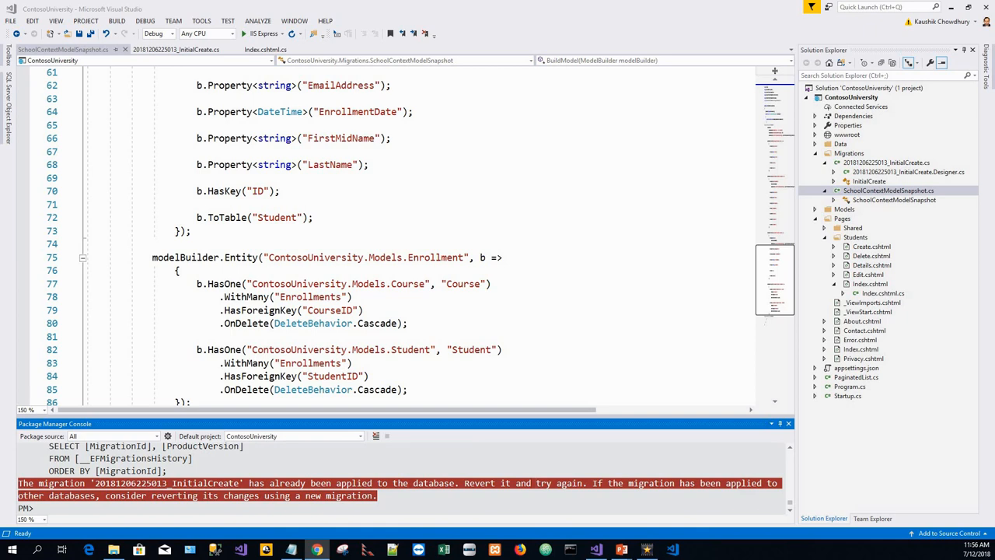
mouse_move(676, 103)
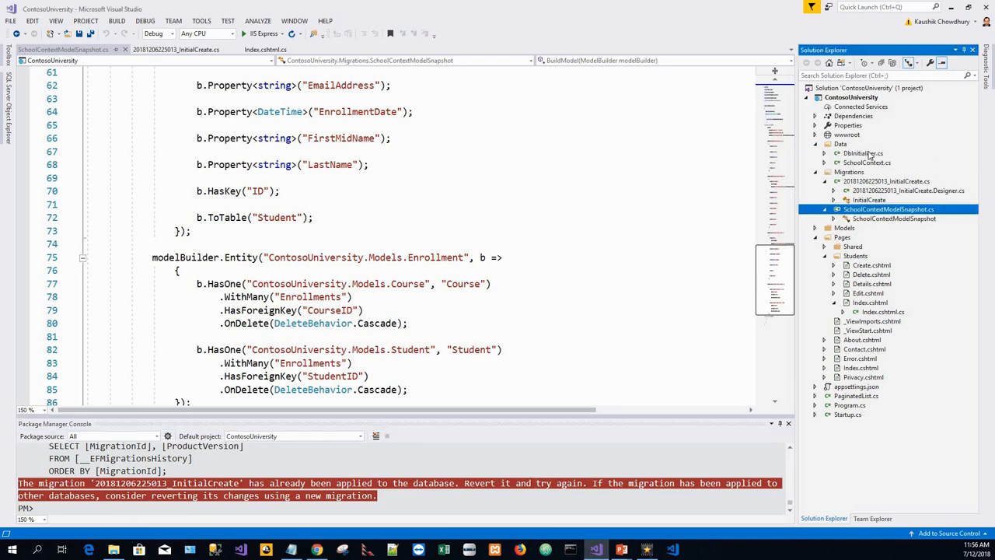
double_click(863, 153)
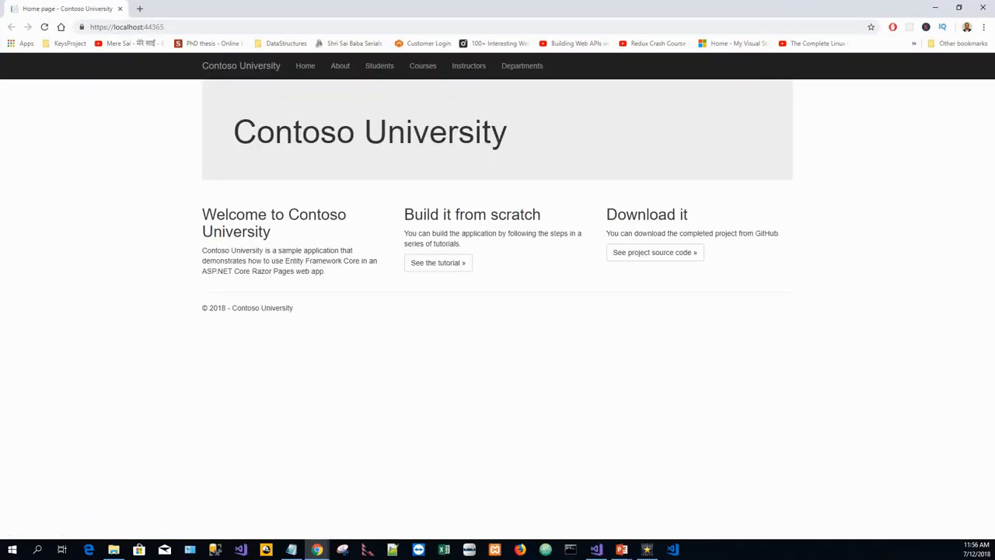
mouse_move(367, 74)
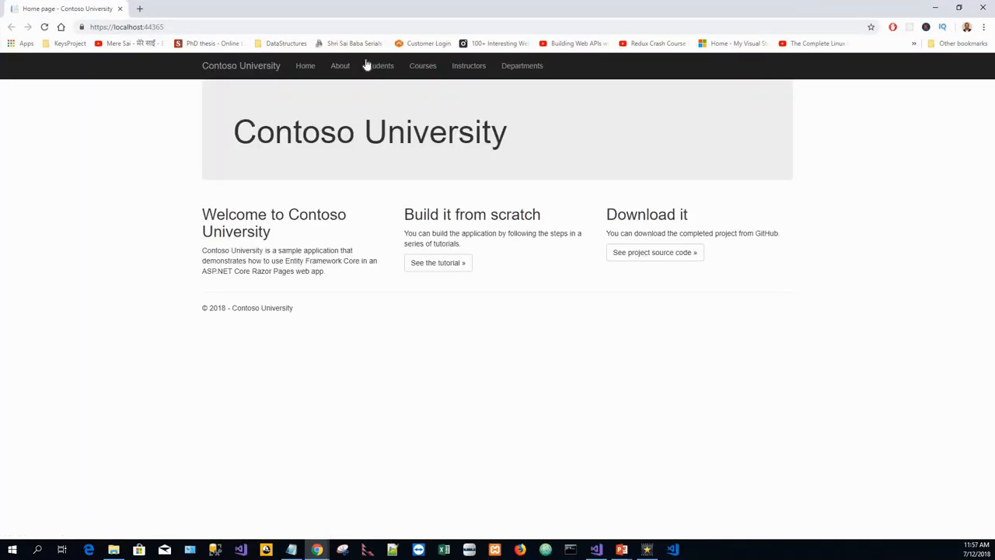
Load the Students index listing Alexander, Alonso and Anand with enrollment dates
left_click(379, 66)
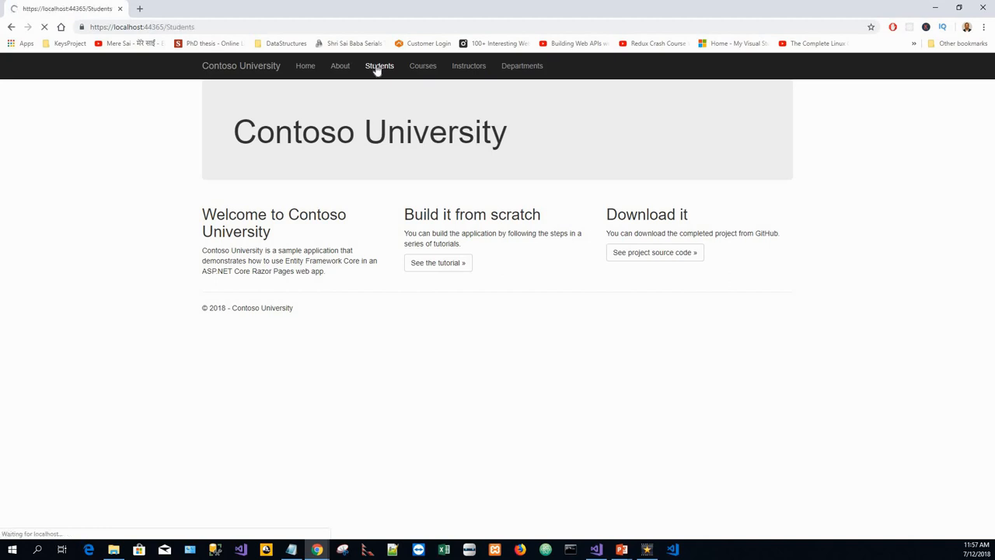
left_click(379, 65)
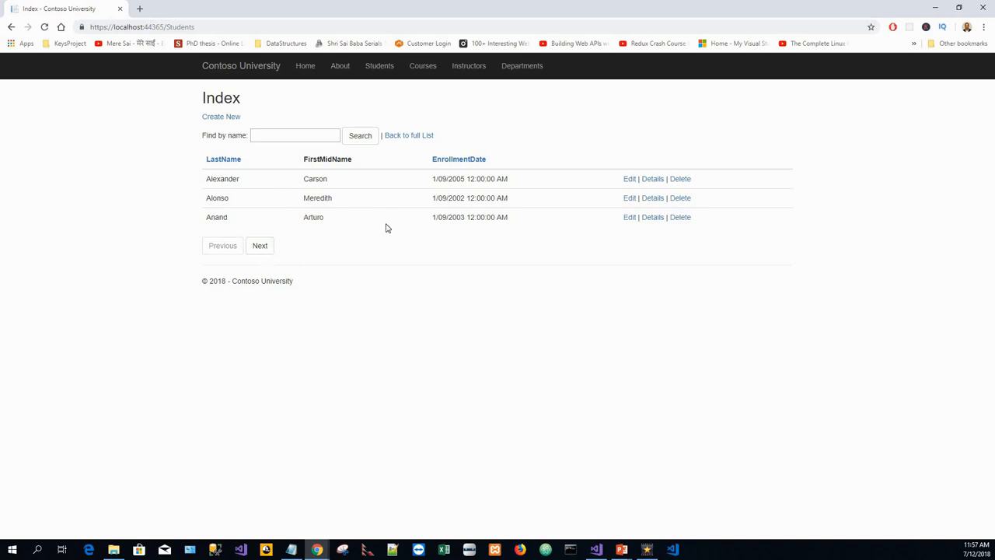
mouse_move(303, 248)
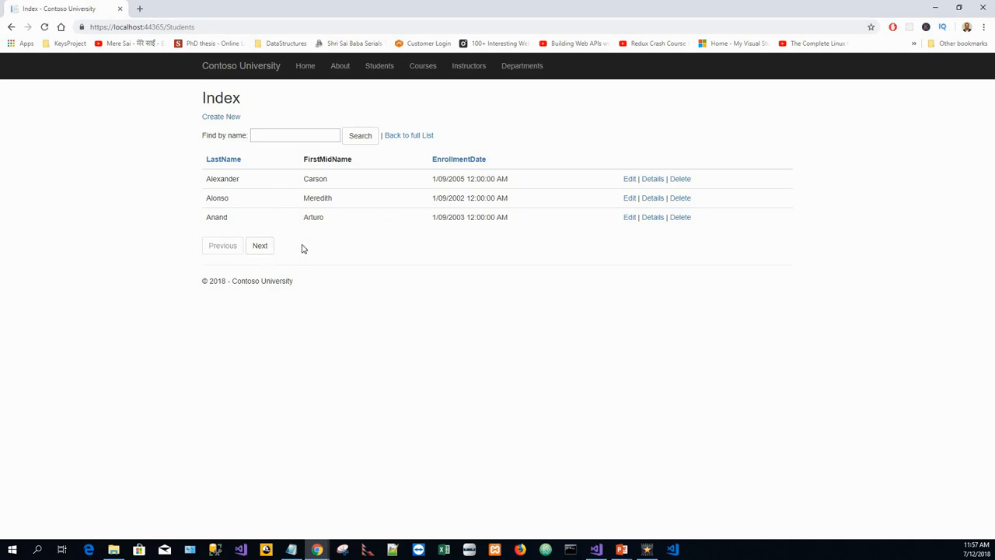
mouse_move(408, 135)
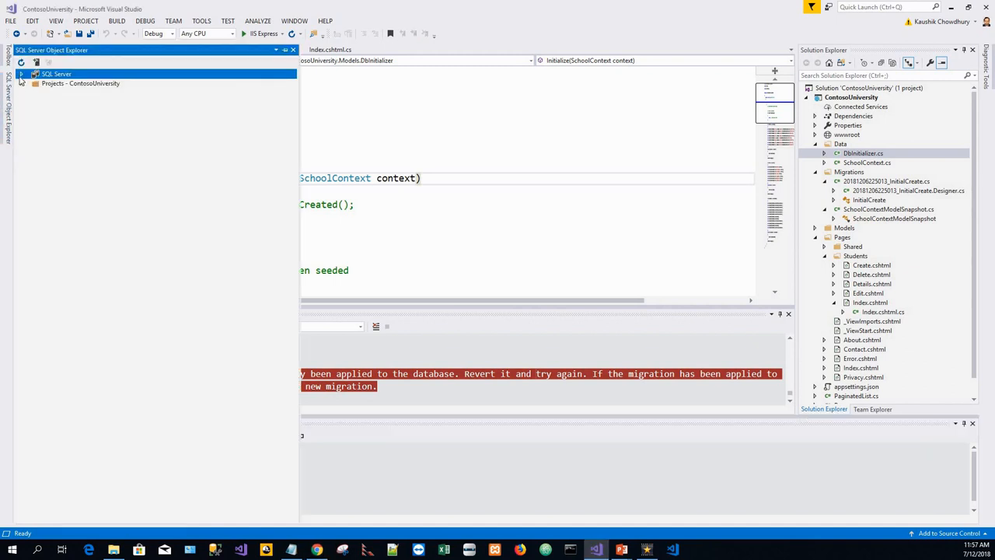
Expand the local SQL Server instances, checking ProjectsV13 before returning to MSSQLLocalDB
left_click(24, 73)
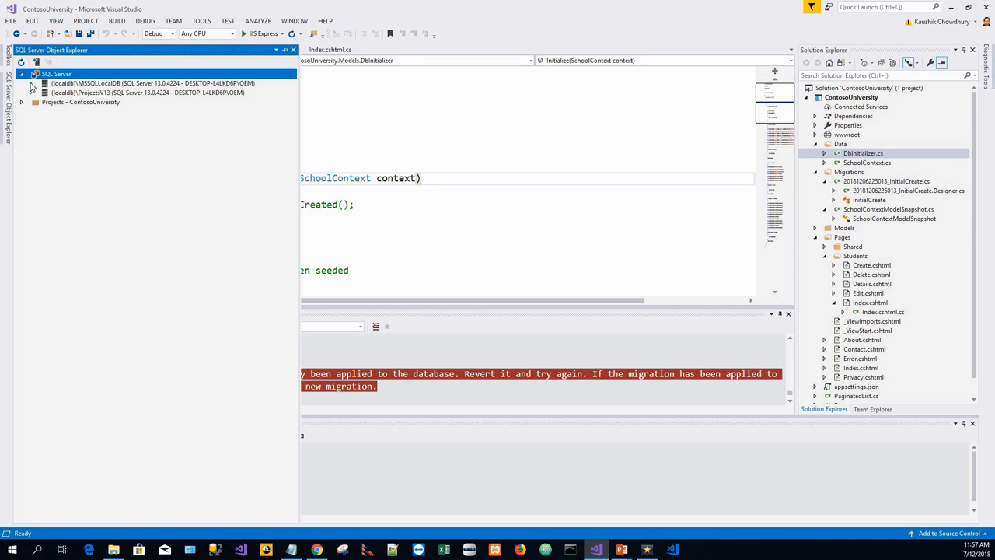
left_click(31, 83)
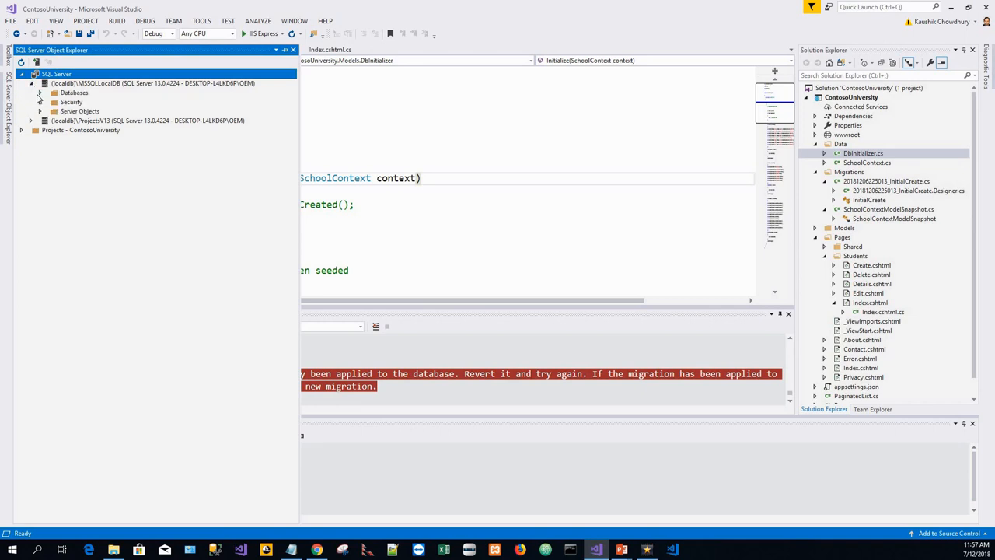
left_click(34, 124)
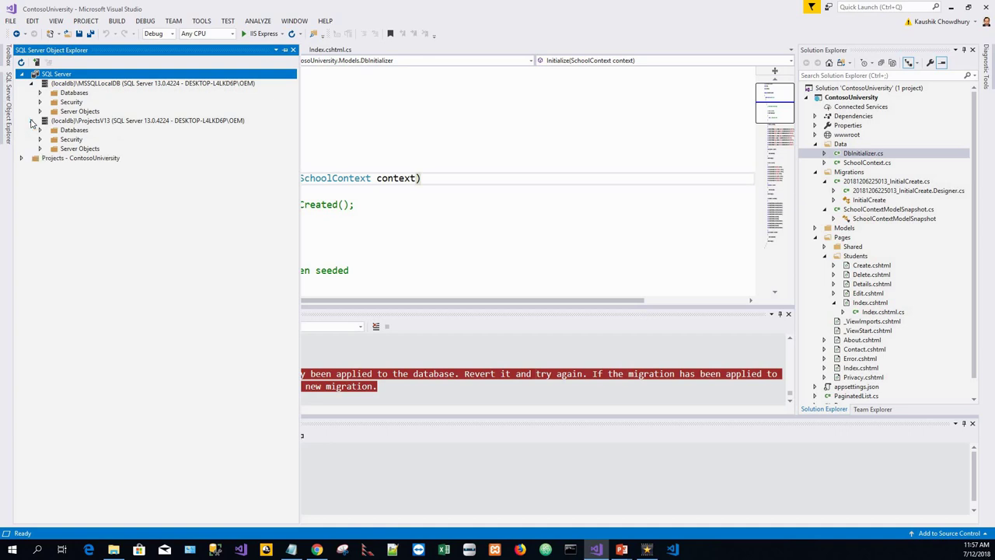
left_click(44, 130)
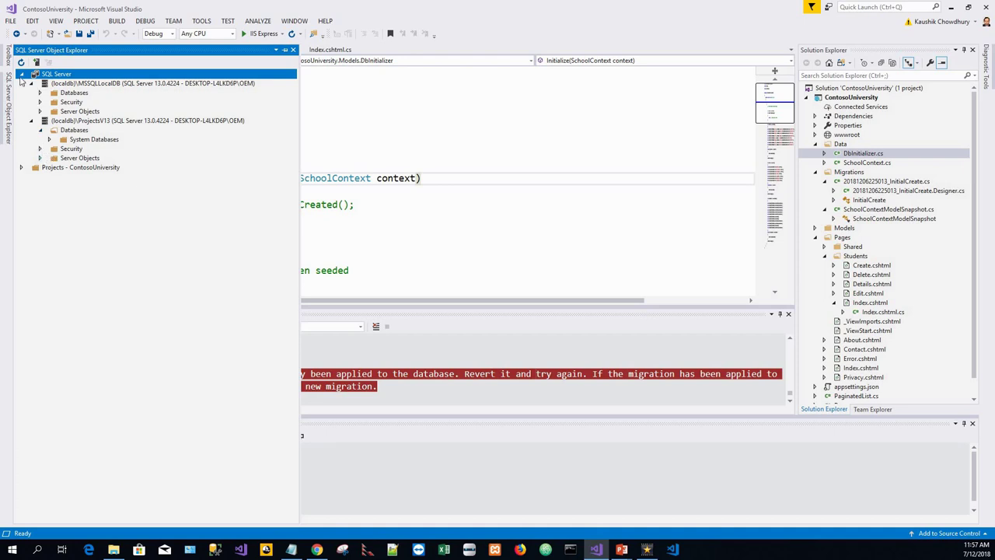
left_click(33, 77)
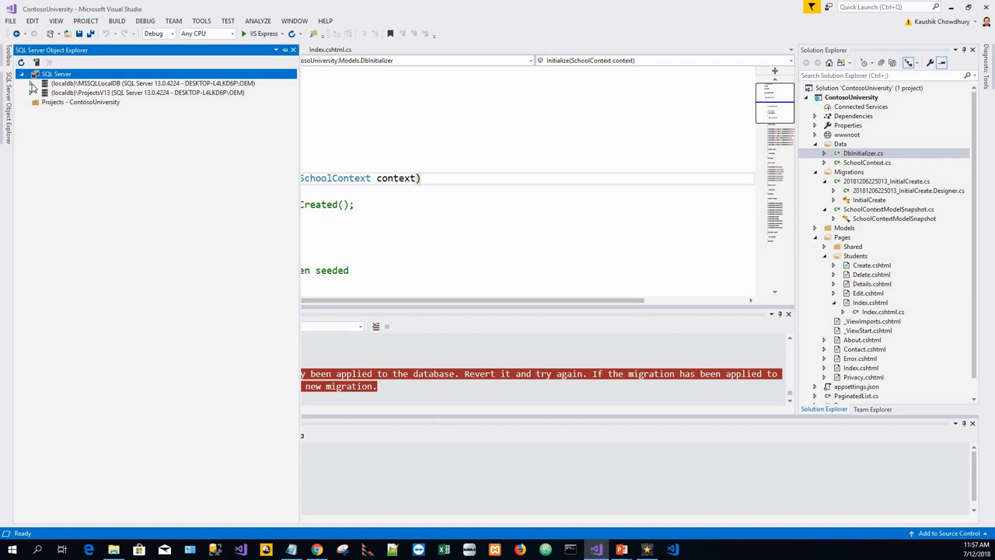
left_click(32, 83)
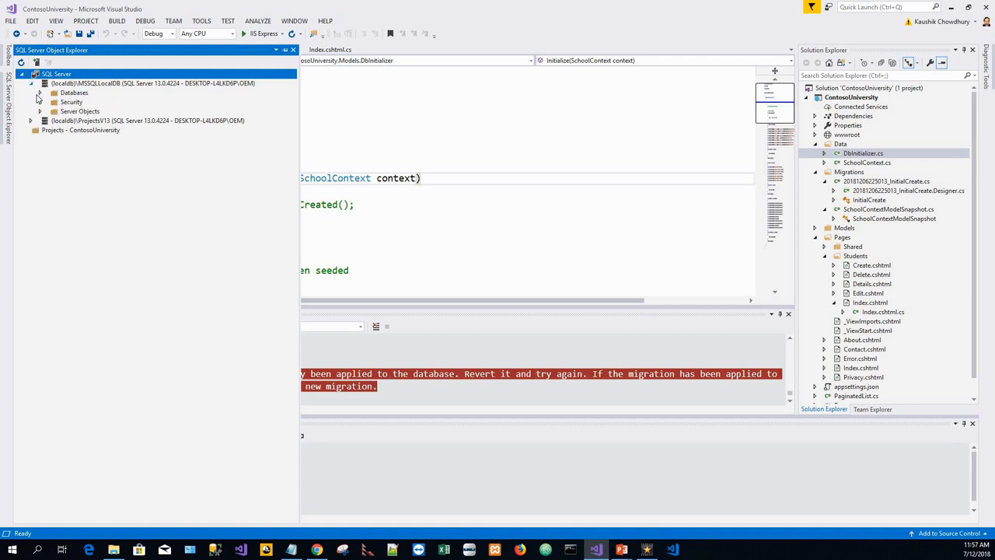
Expand MSSQLLocalDB's SchoolContext database to list its tables
left_click(49, 91)
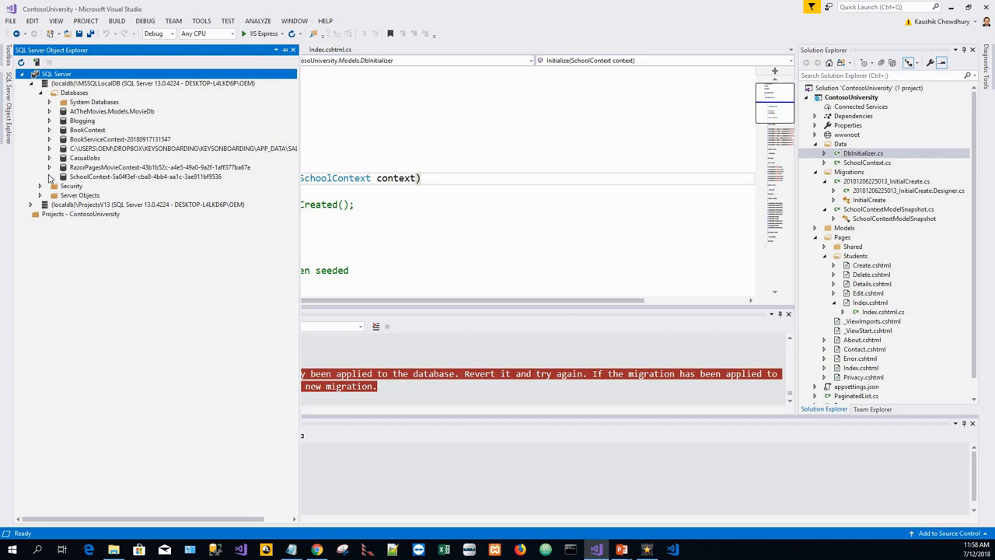
left_click(49, 177)
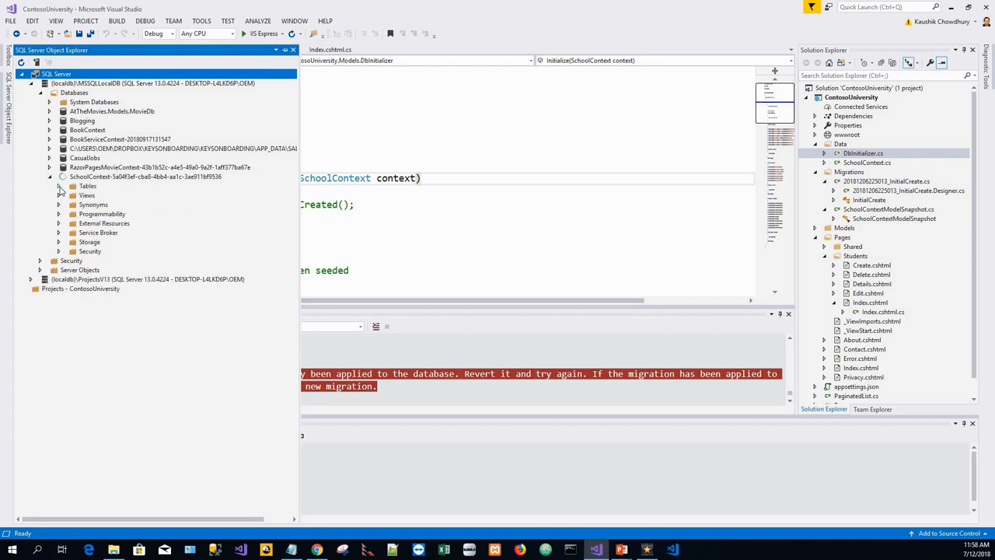
left_click(59, 186)
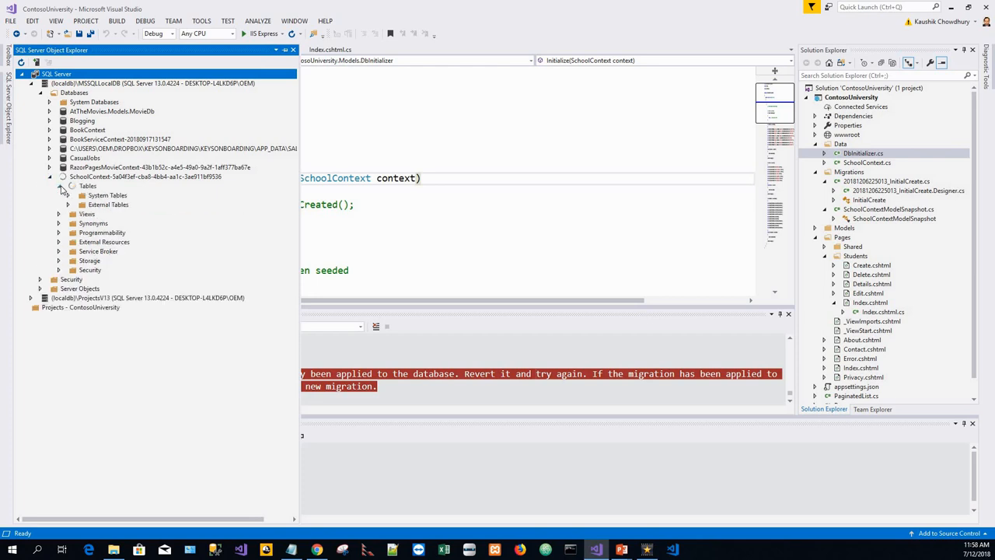
left_click(60, 186)
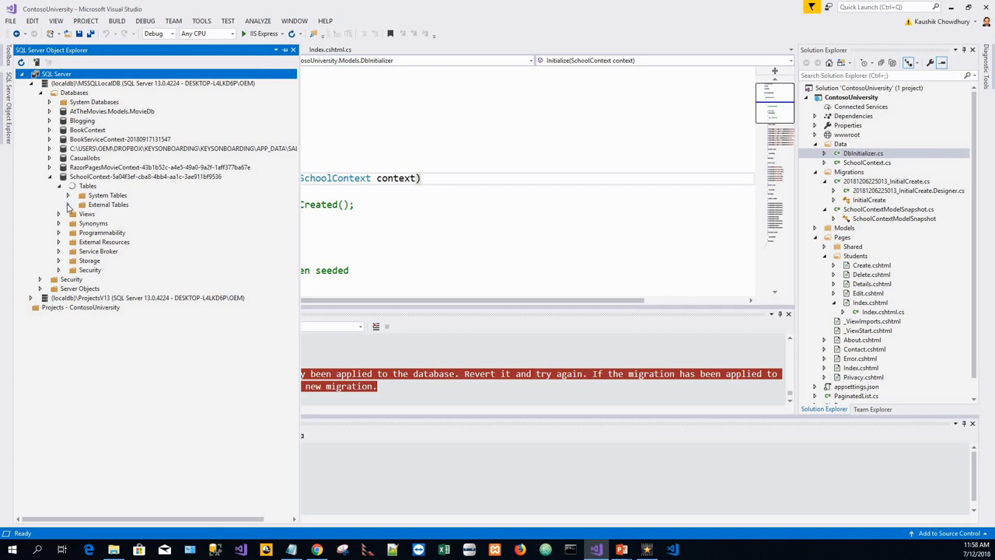
mouse_move(70, 208)
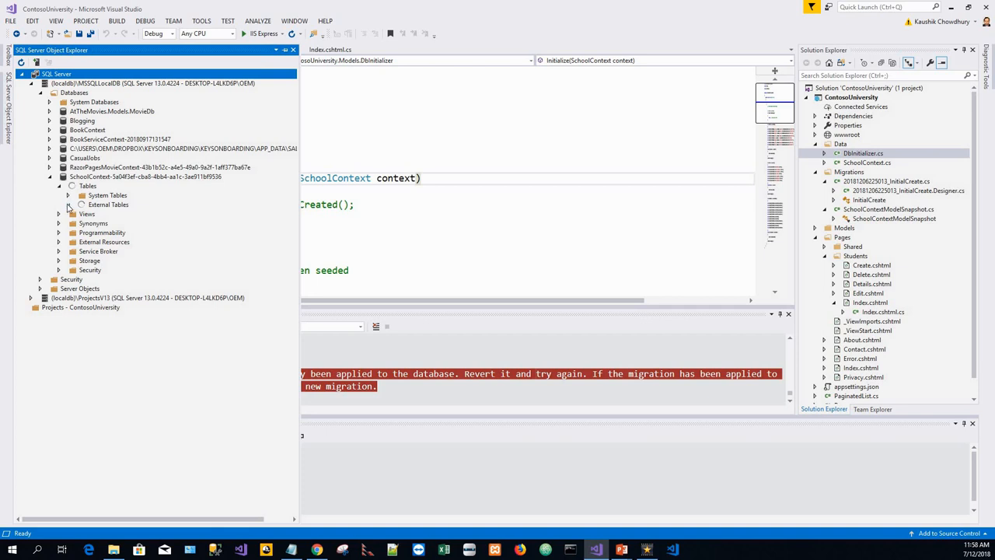
left_click(71, 204)
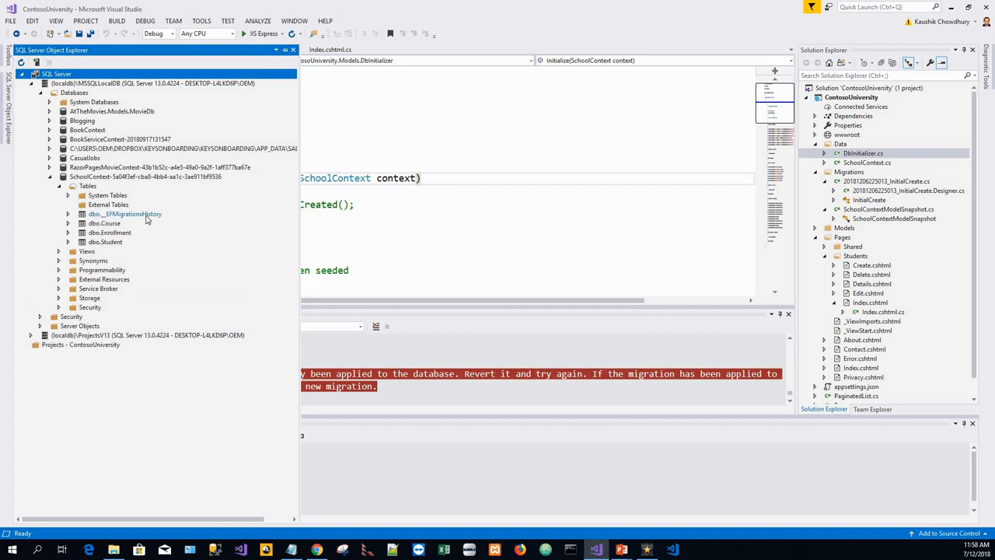
mouse_move(141, 217)
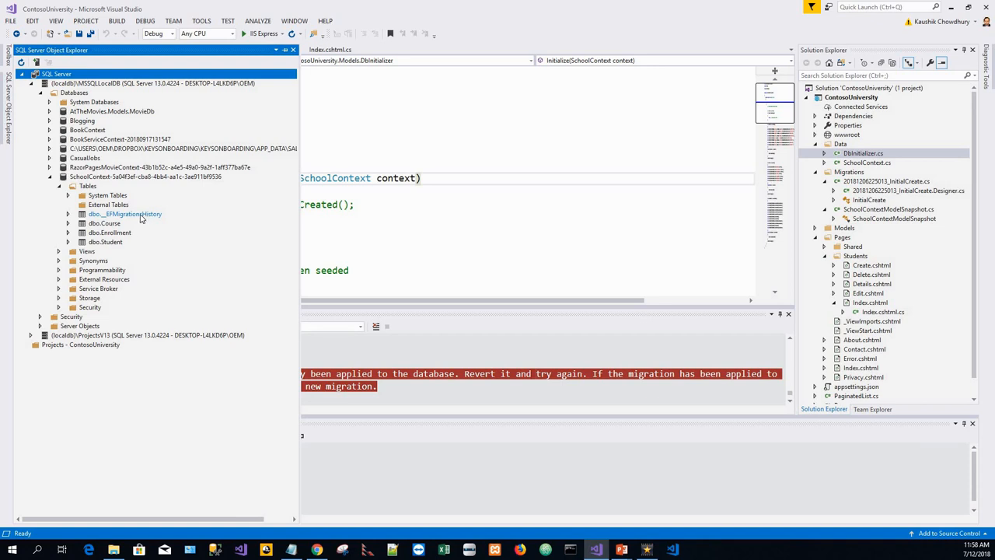
mouse_move(128, 223)
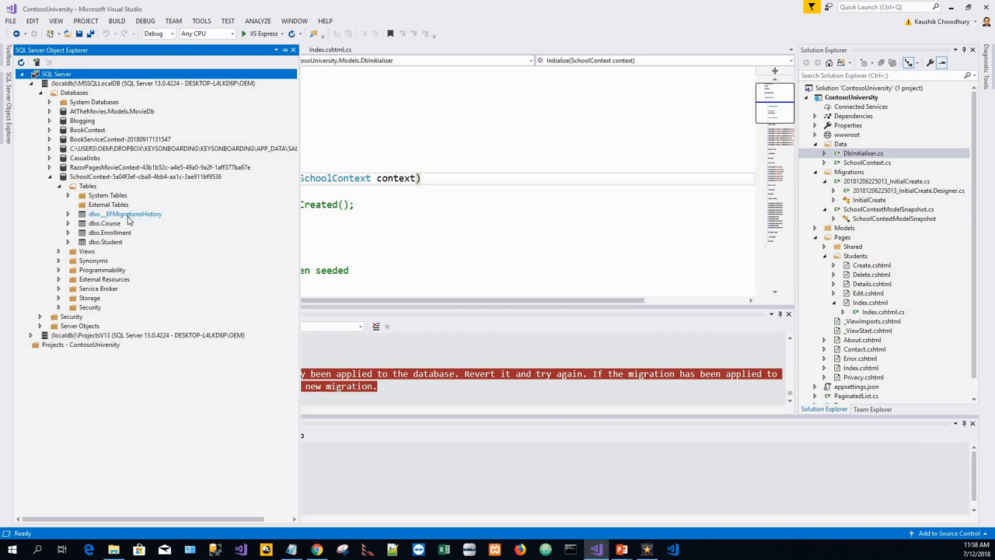
mouse_move(132, 220)
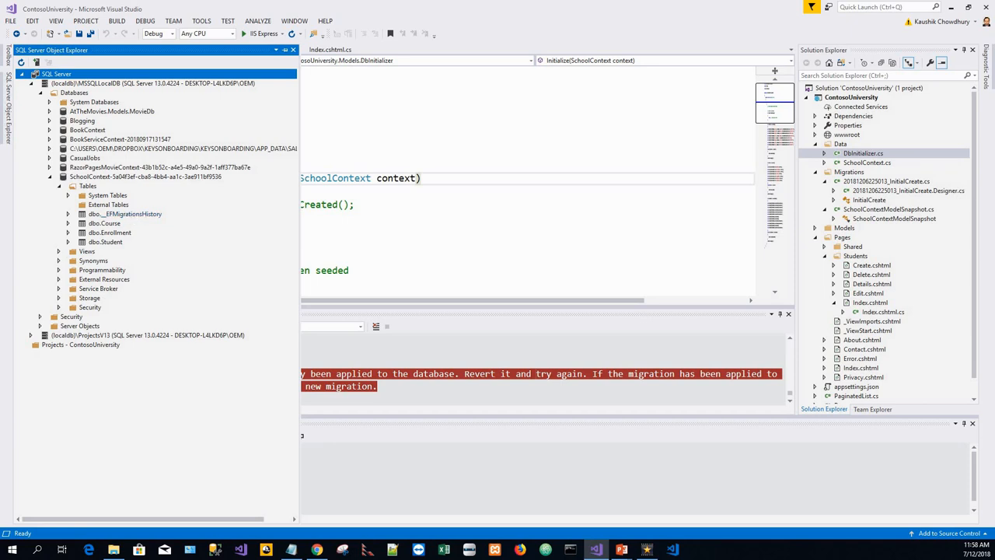
mouse_move(140, 215)
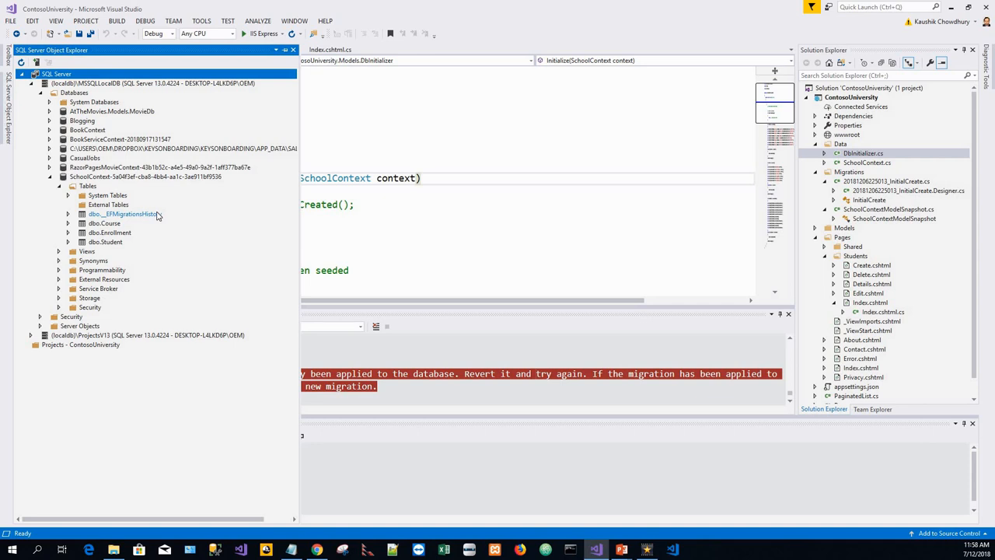
View Data on dbo.__EFMigrationsHistory, showing the single InitialCreate row
right_click(116, 214)
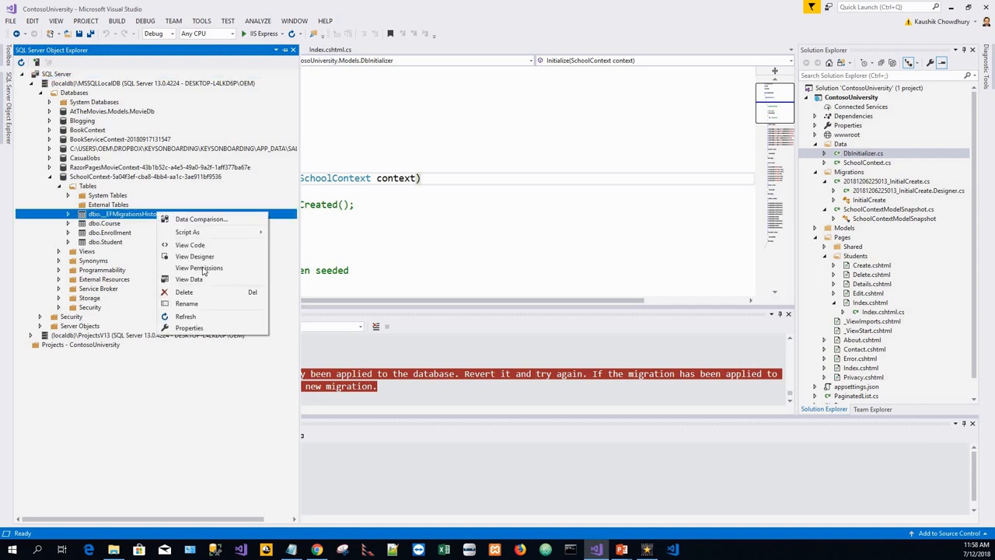
left_click(196, 282)
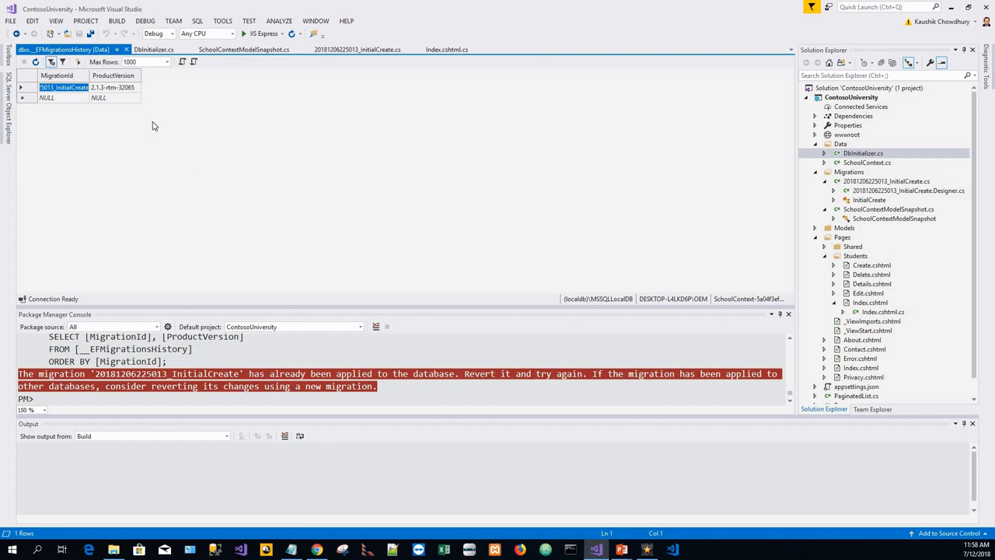
mouse_move(154, 131)
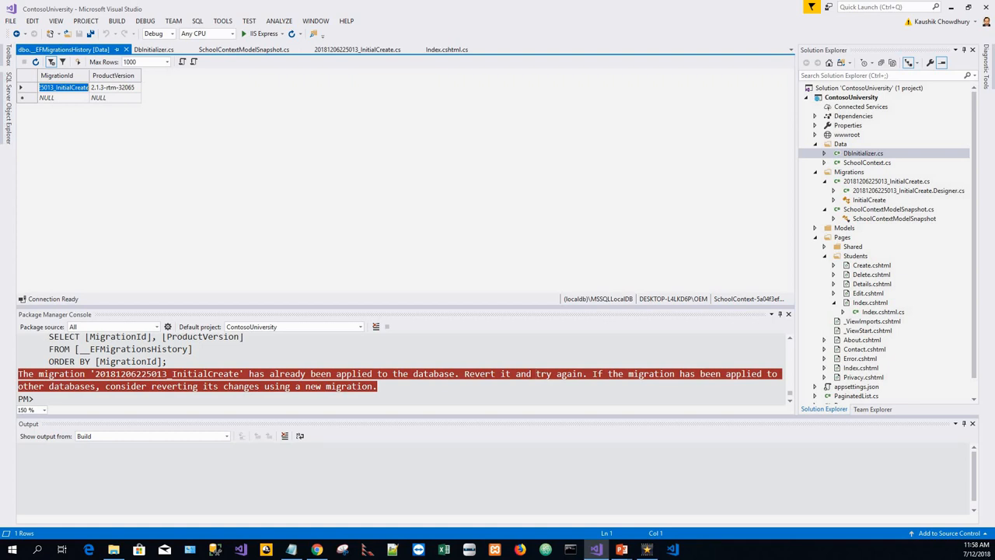
mouse_move(107, 202)
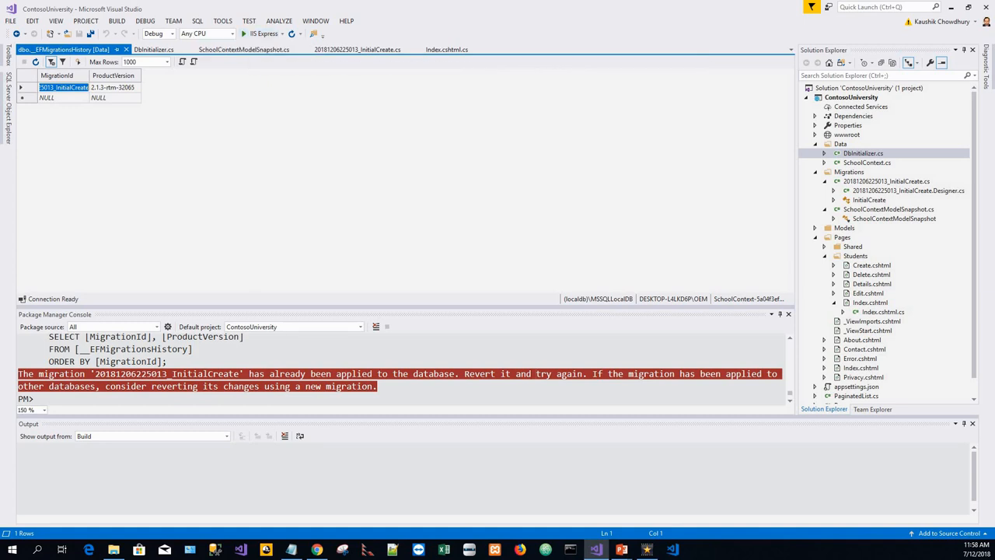
mouse_move(239, 145)
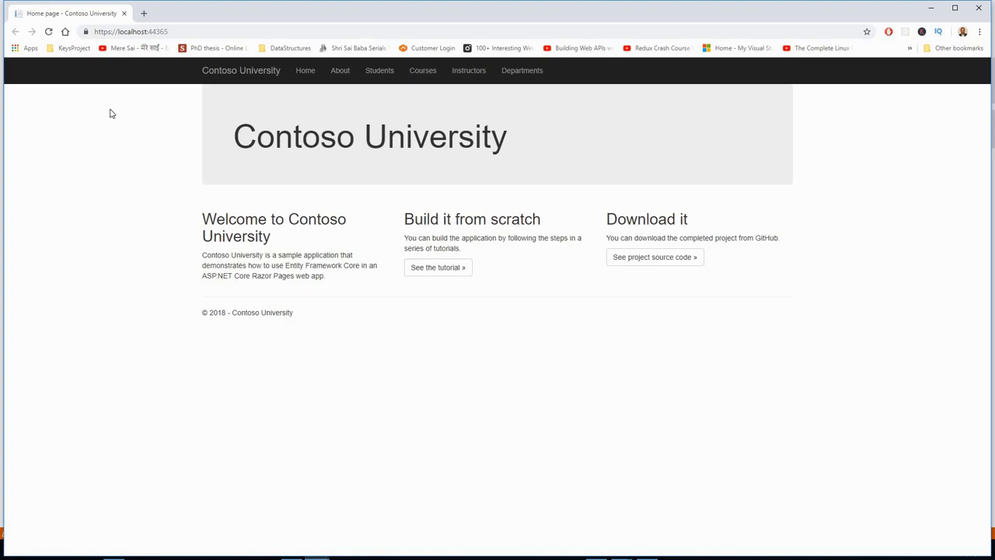
Go to the Contoso University Students page from the top navigation bar
left_click(379, 70)
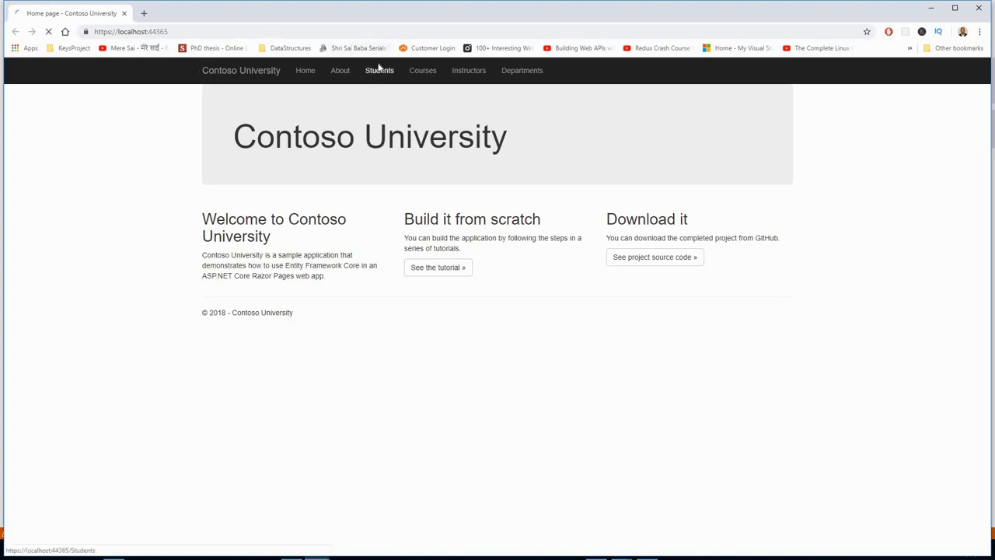
left_click(377, 71)
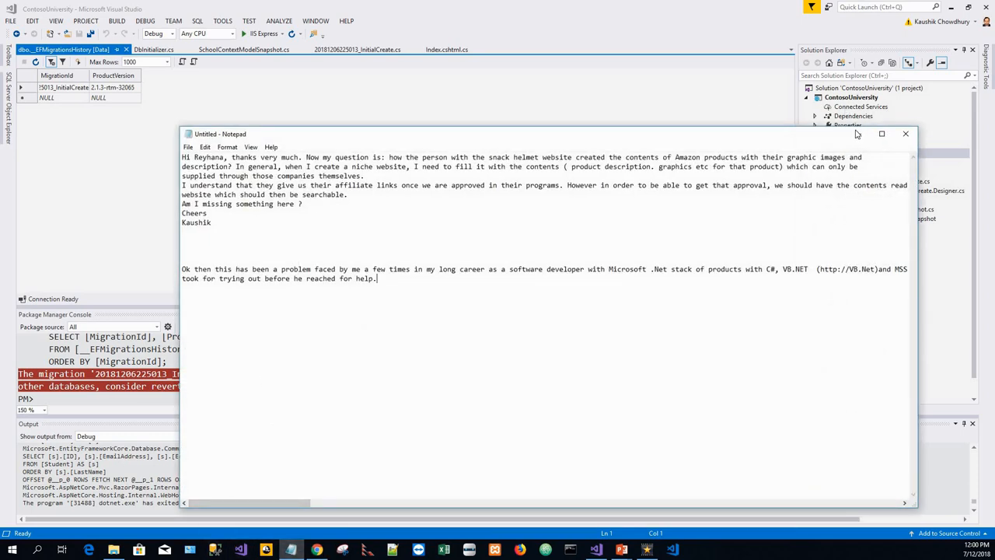
Bring the Untitled - Notepad window to the front over Visual Studio
left_click(904, 134)
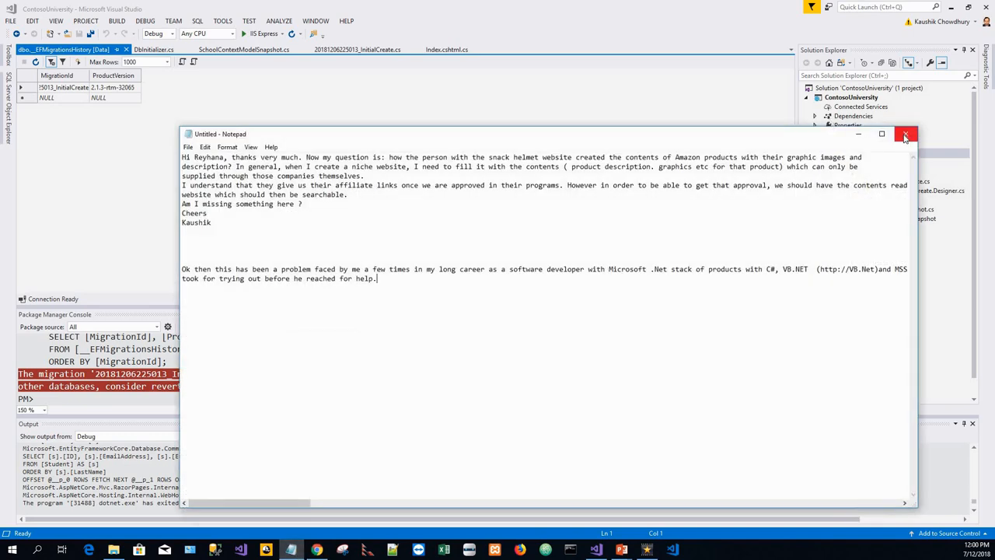
Close the Notepad notes window to return to the migrations history table in Visual Studio
left_click(905, 135)
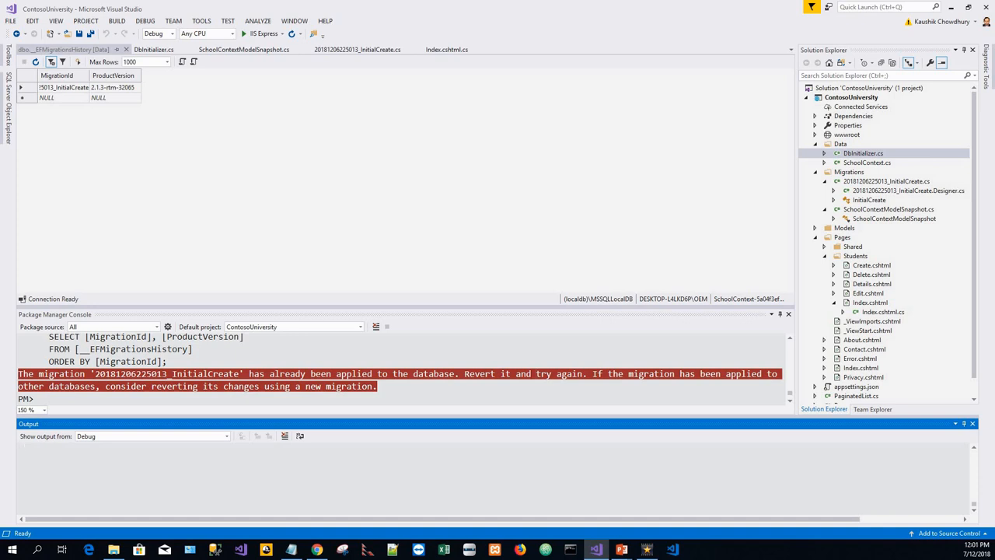
mouse_move(143, 265)
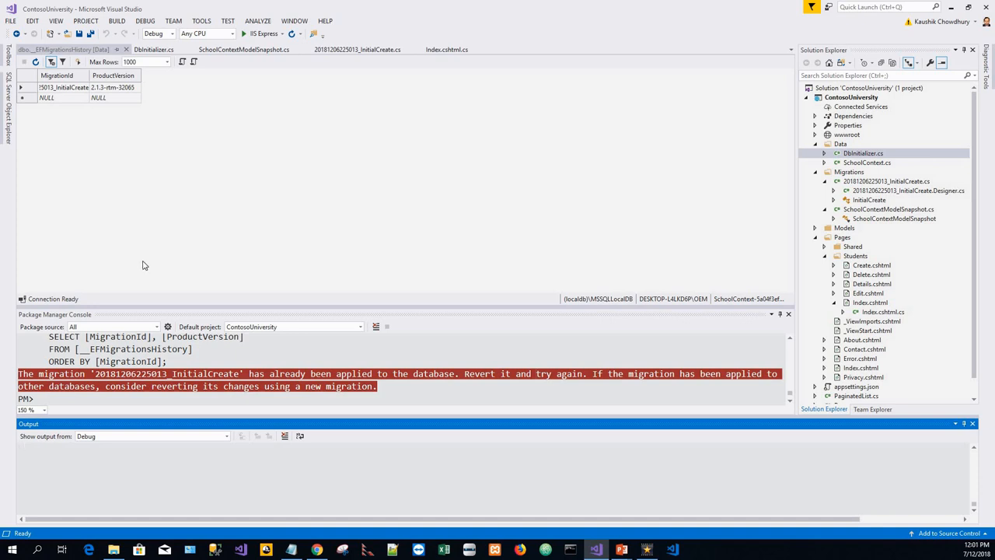